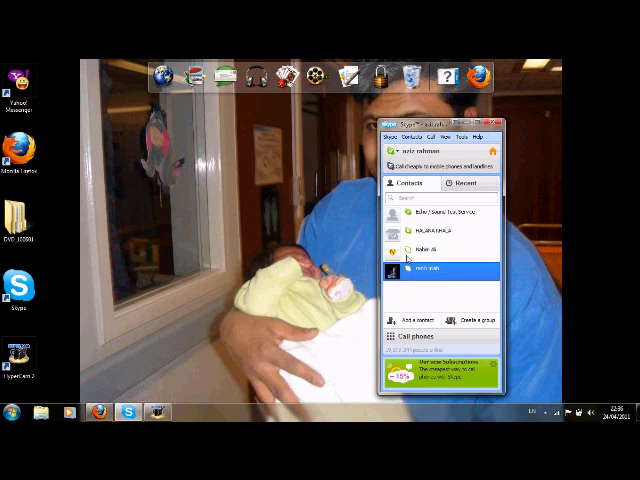
# Open Skype's Call menu, which lists the Audio Settings entry.
pyautogui.click(388, 124)
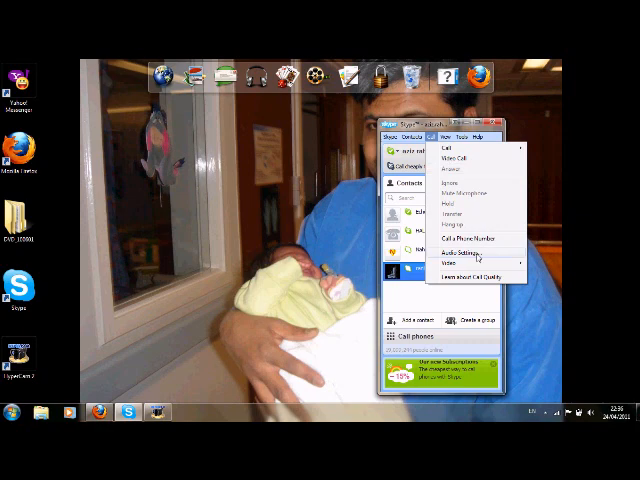
pyautogui.moveTo(474, 257)
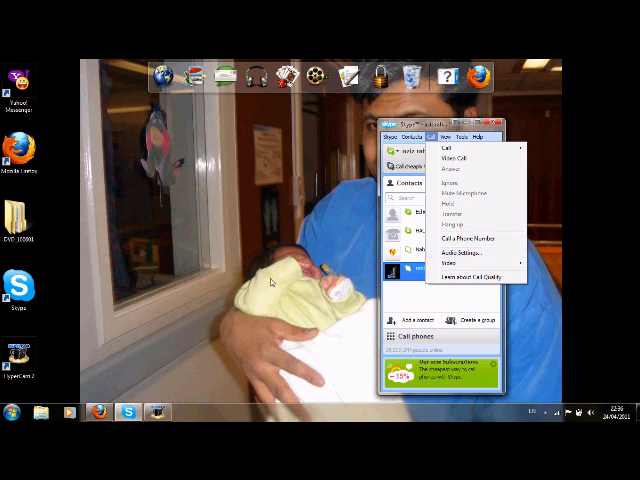
pyautogui.moveTo(280, 280)
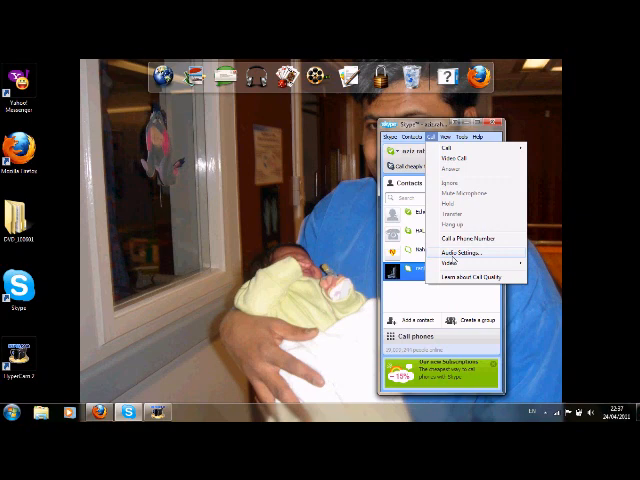
# Open Audio Settings and save them with the microphone at maximum volume.
pyautogui.click(453, 251)
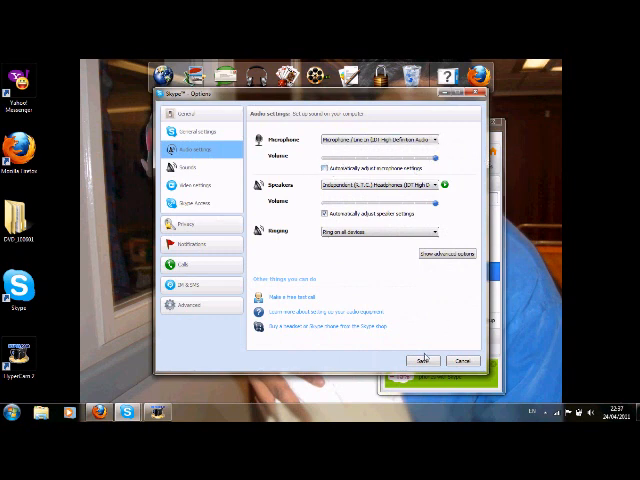
pyautogui.click(424, 361)
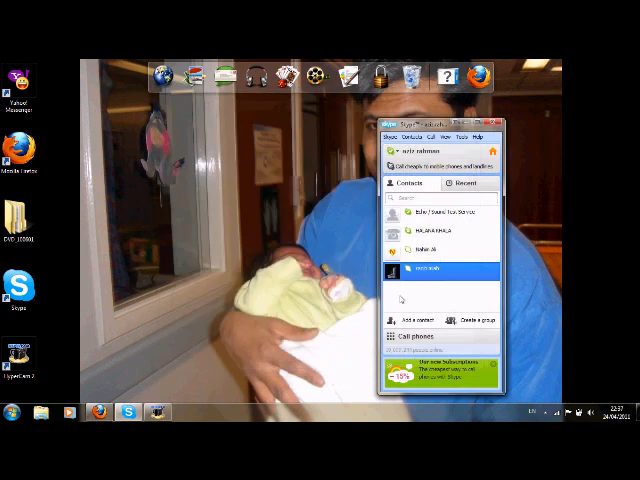